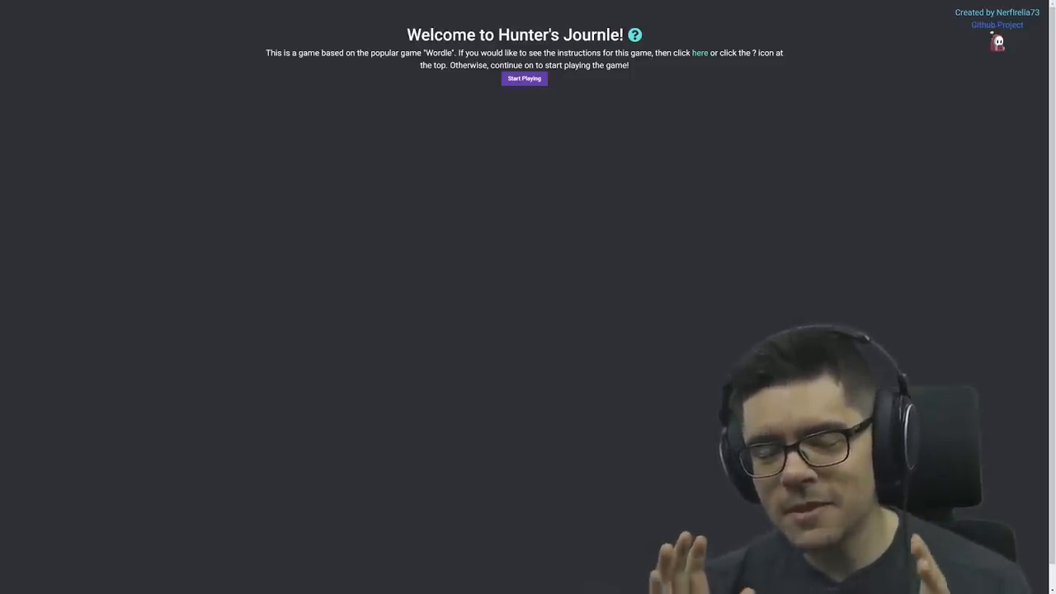
# View the game instructions, then return to the welcome page and start Free Play
pyautogui.click(630, 34)
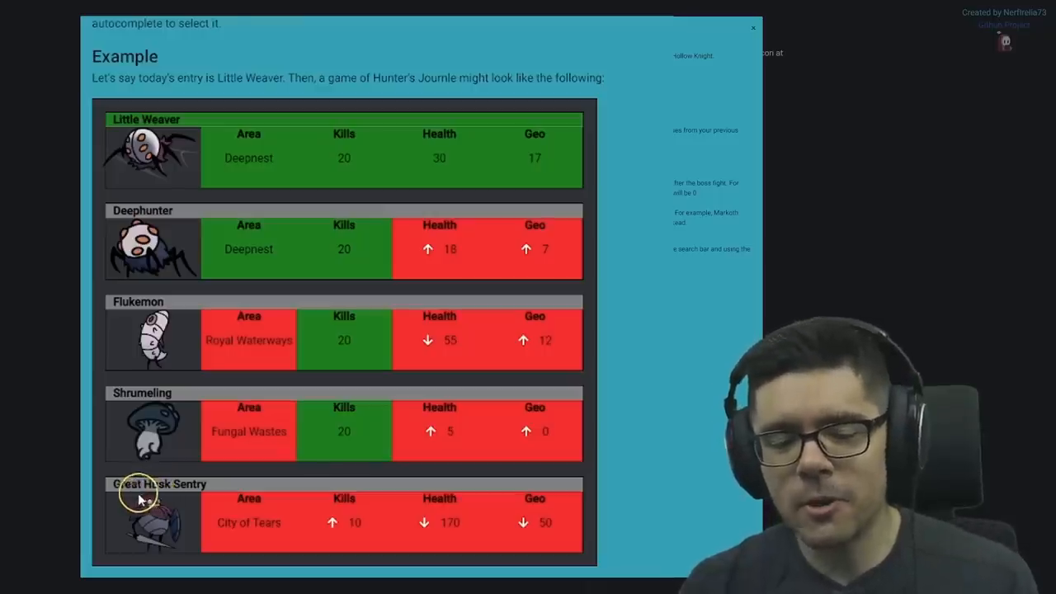
pyautogui.moveTo(122, 503)
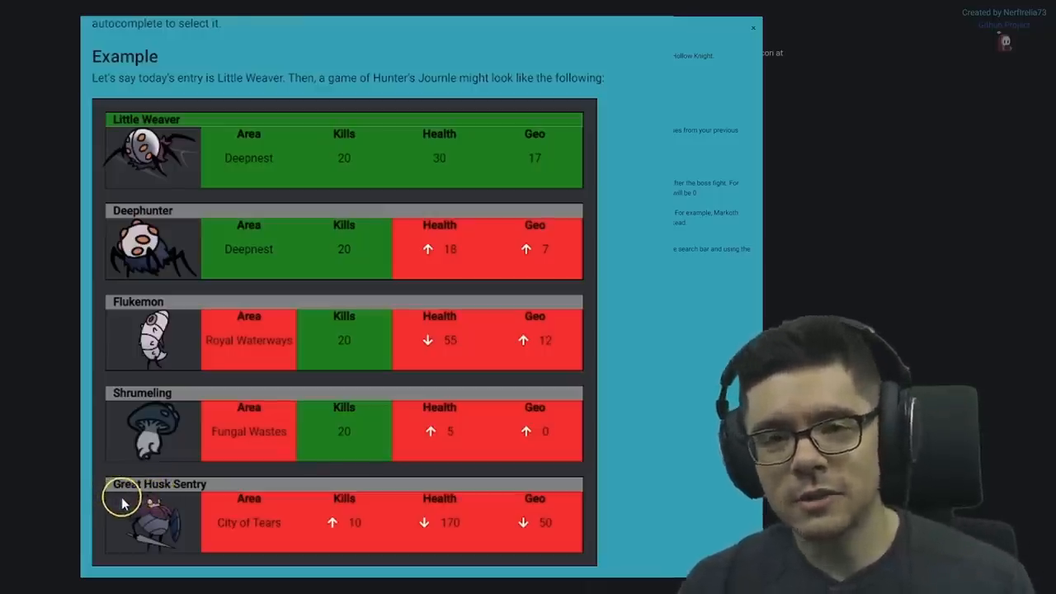
pyautogui.moveTo(257, 525)
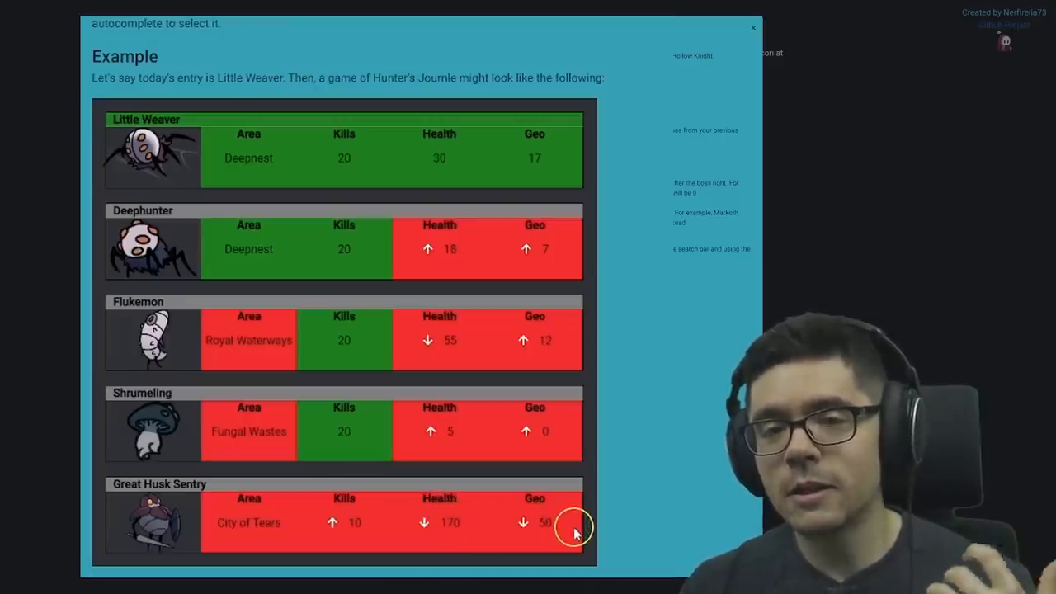
pyautogui.moveTo(606, 518)
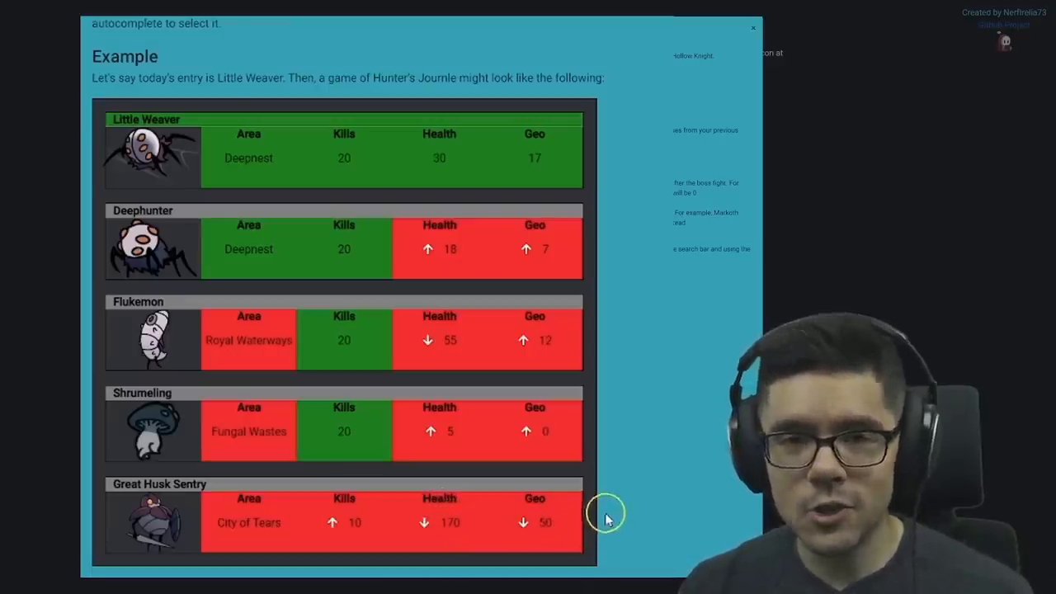
pyautogui.moveTo(231, 417)
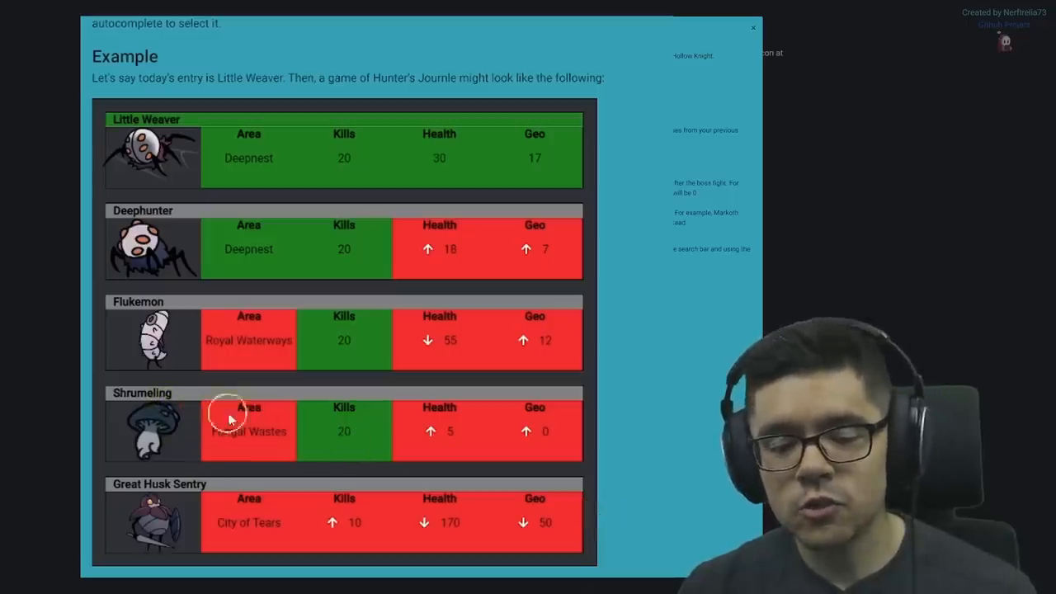
pyautogui.moveTo(360, 427)
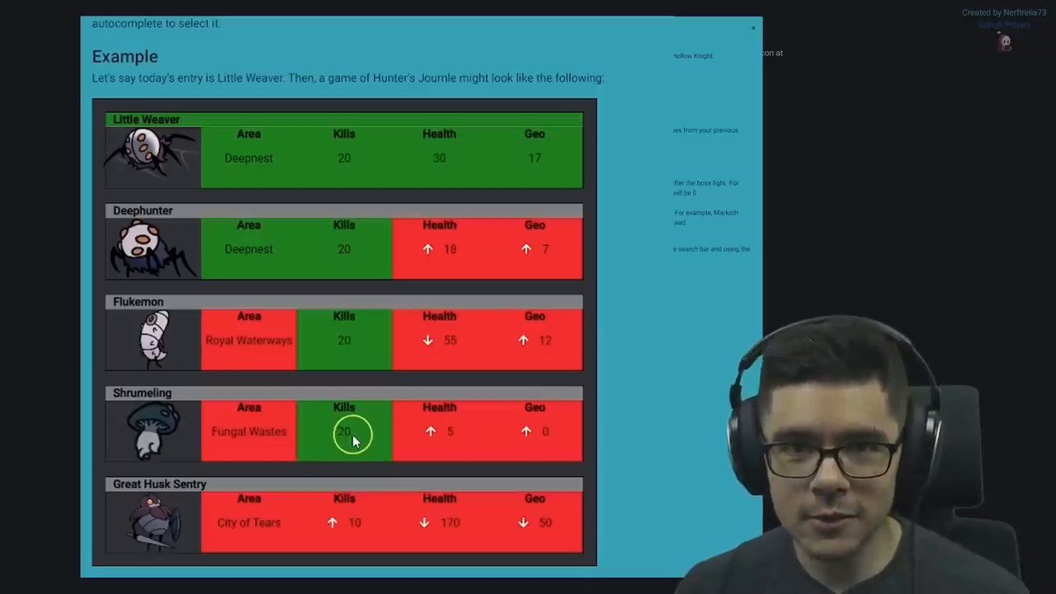
pyautogui.moveTo(231, 254)
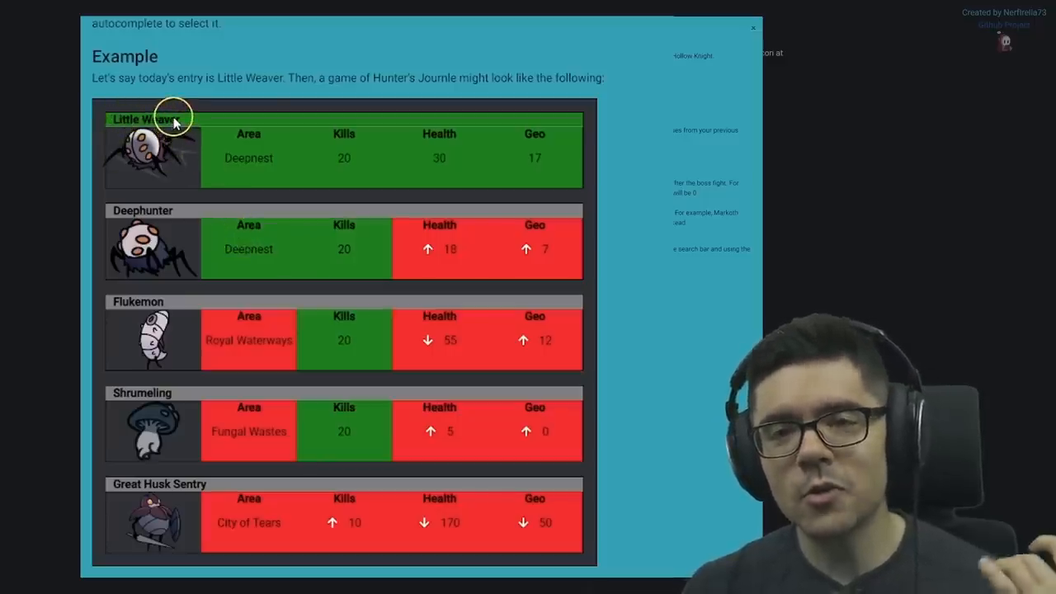
pyautogui.click(752, 27)
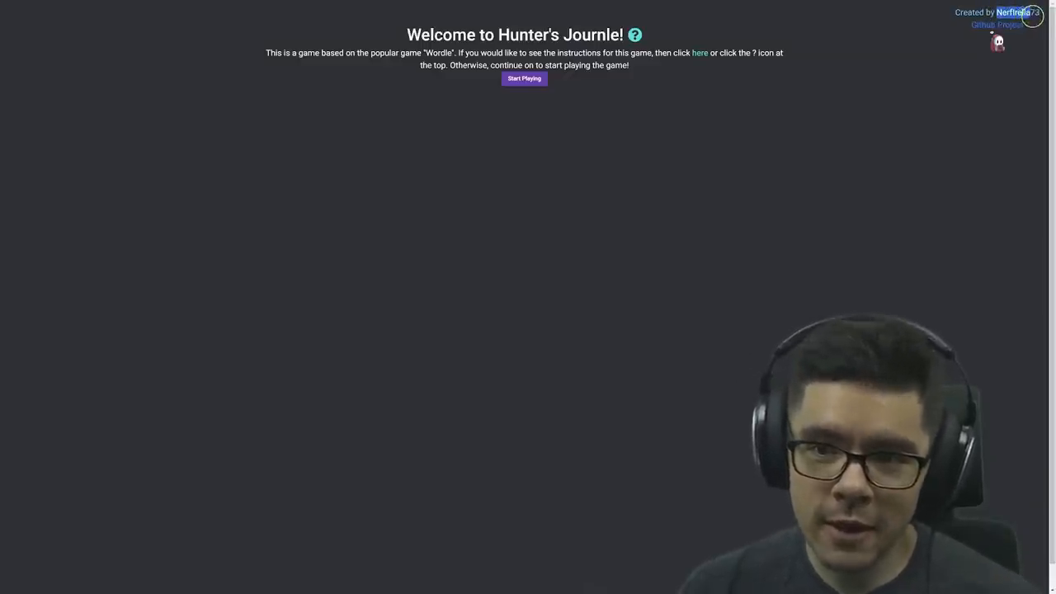
pyautogui.moveTo(883, 97)
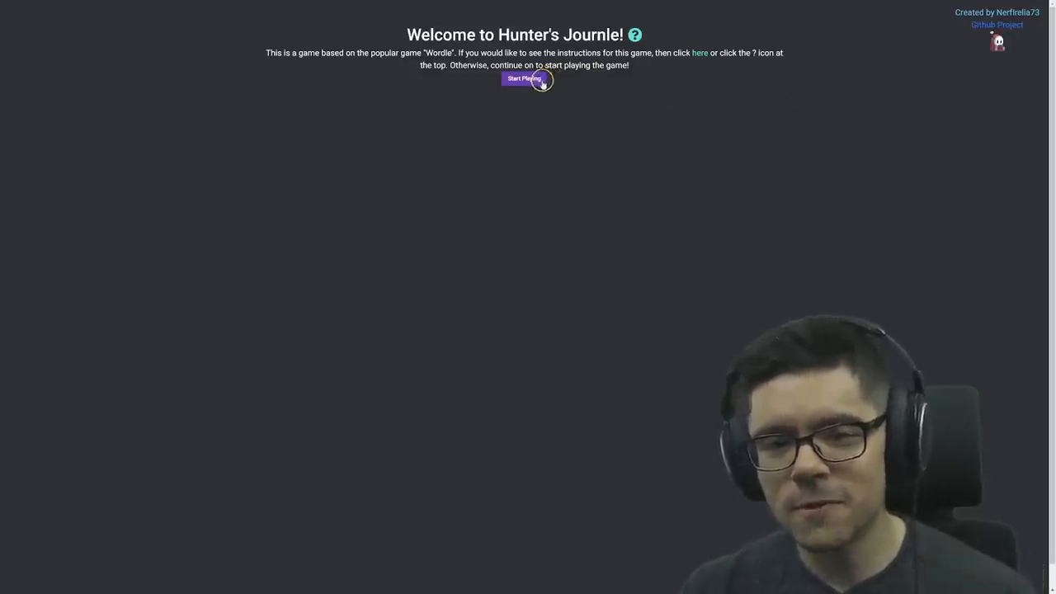
pyautogui.click(520, 78)
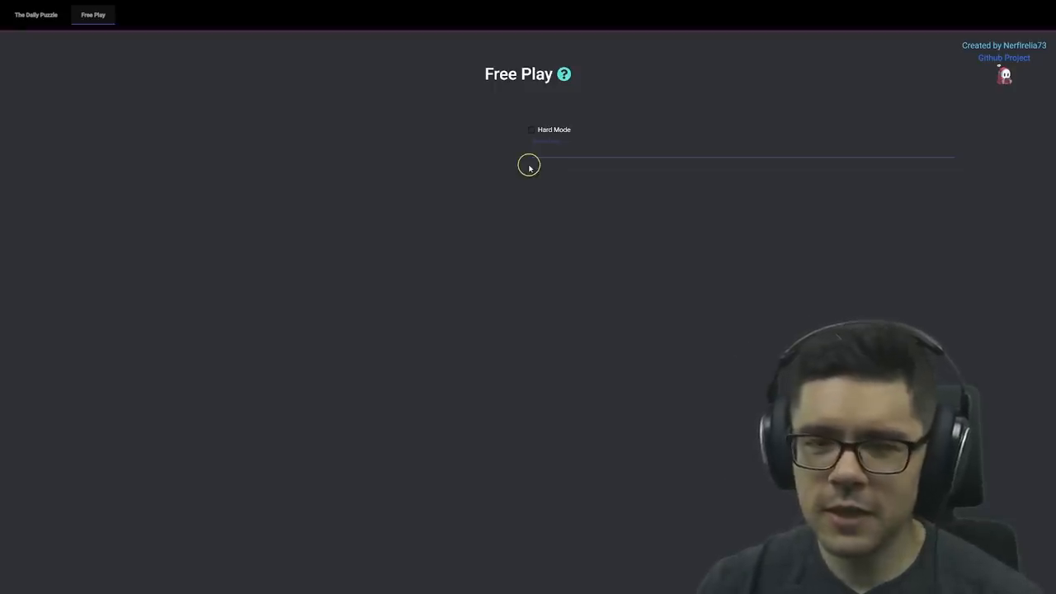
# Guess Shrumal Warrior from the autocomplete list, getting an all-red row
pyautogui.click(527, 153)
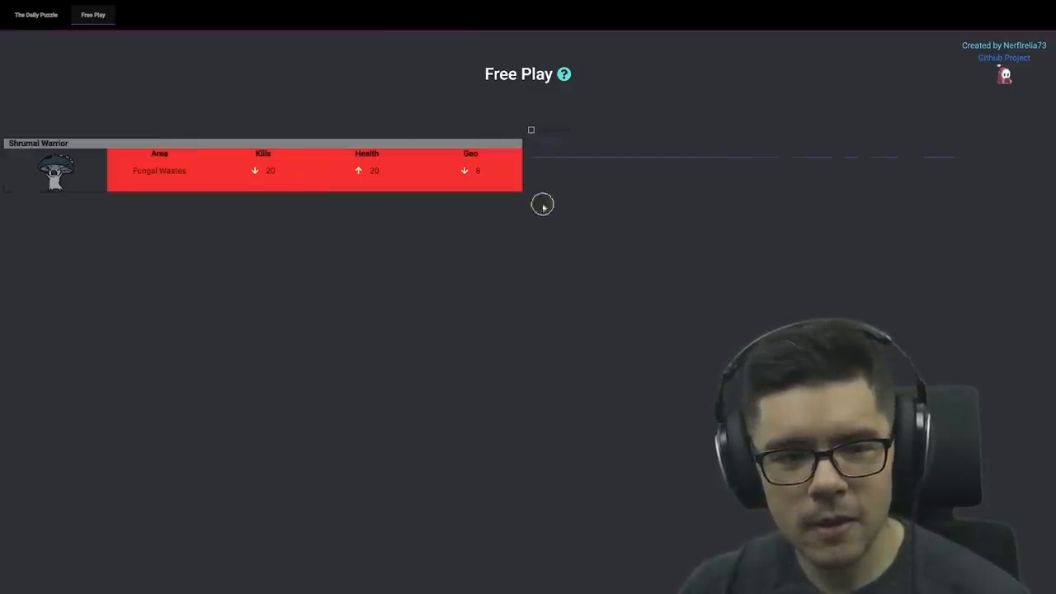
pyautogui.doubleClick(159, 171)
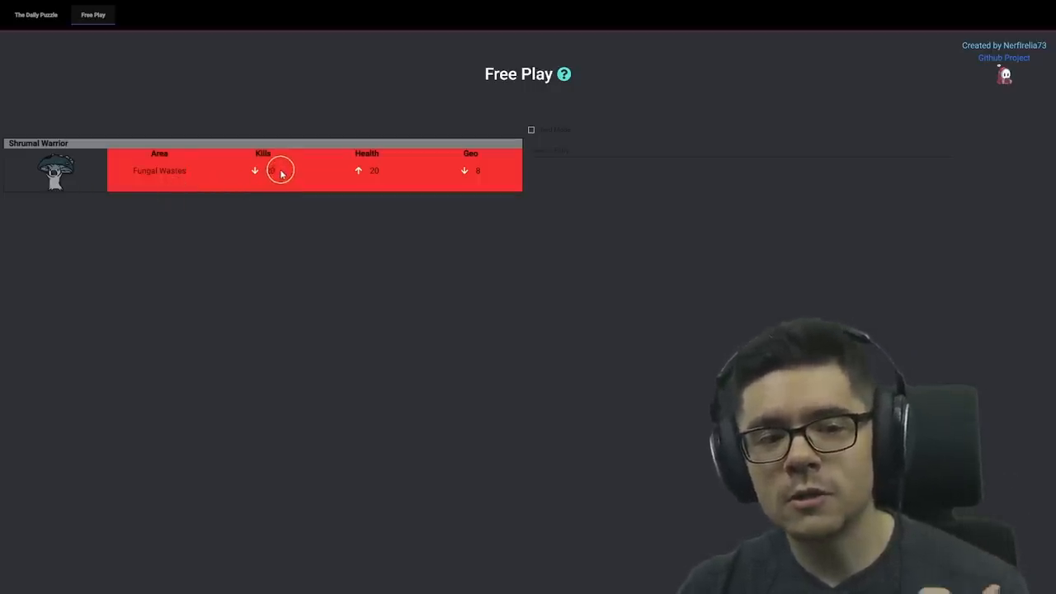
pyautogui.click(278, 171)
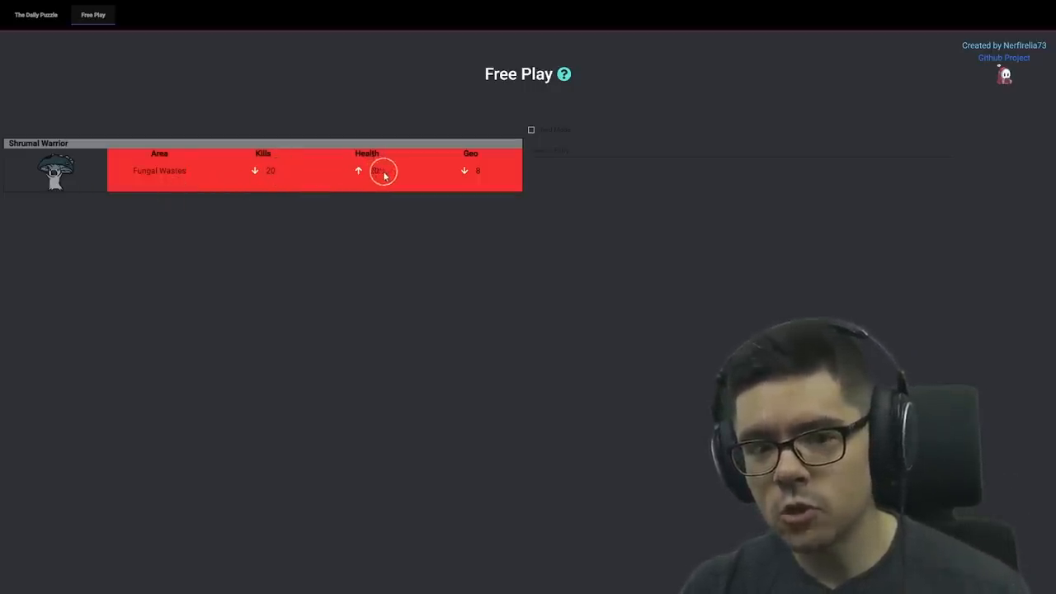
pyautogui.moveTo(390, 175)
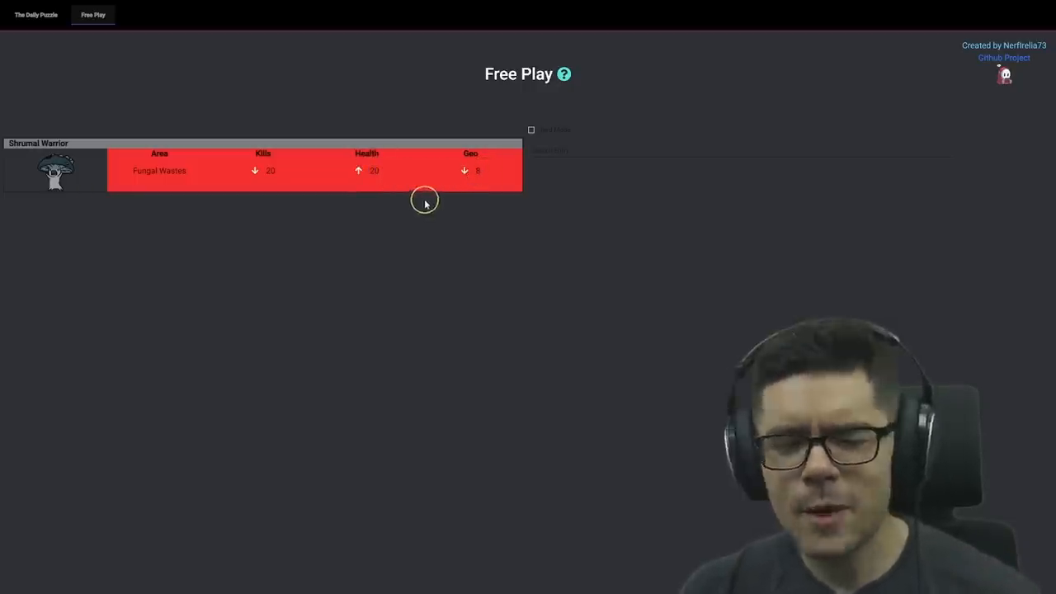
pyautogui.moveTo(407, 196)
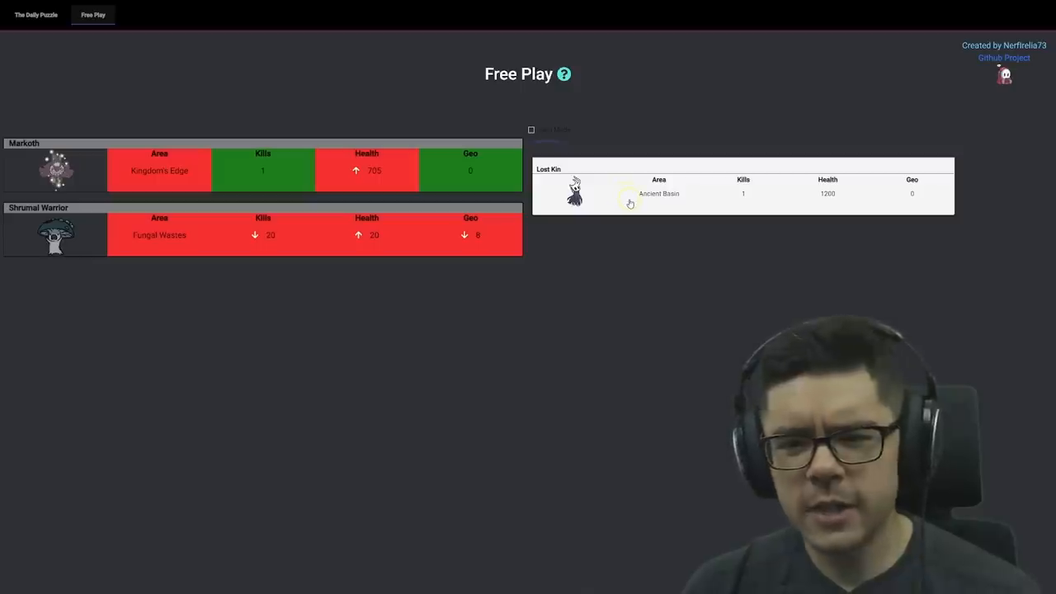
pyautogui.moveTo(829, 202)
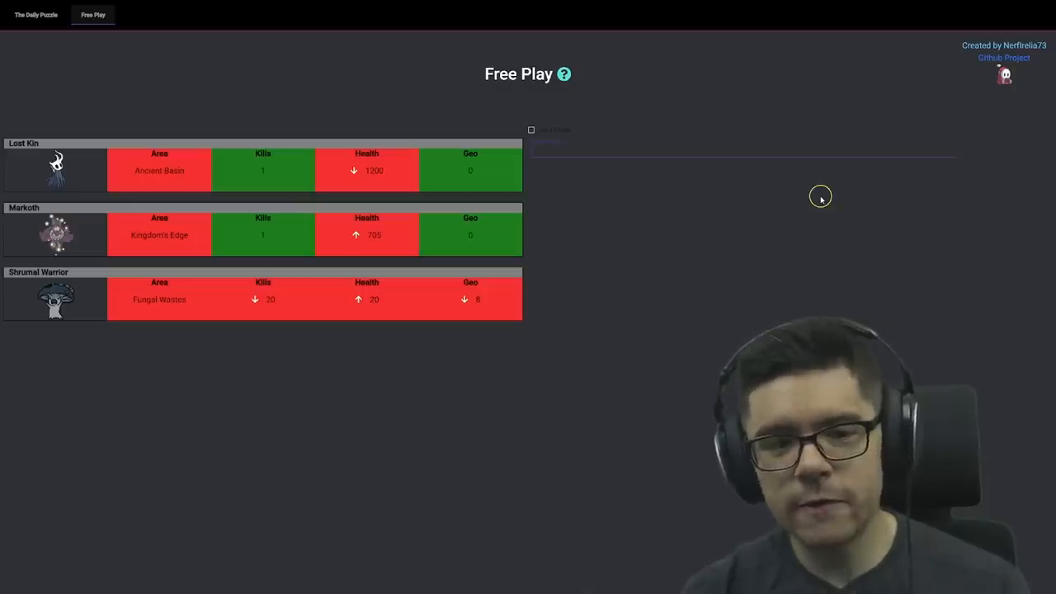
pyautogui.moveTo(655, 155)
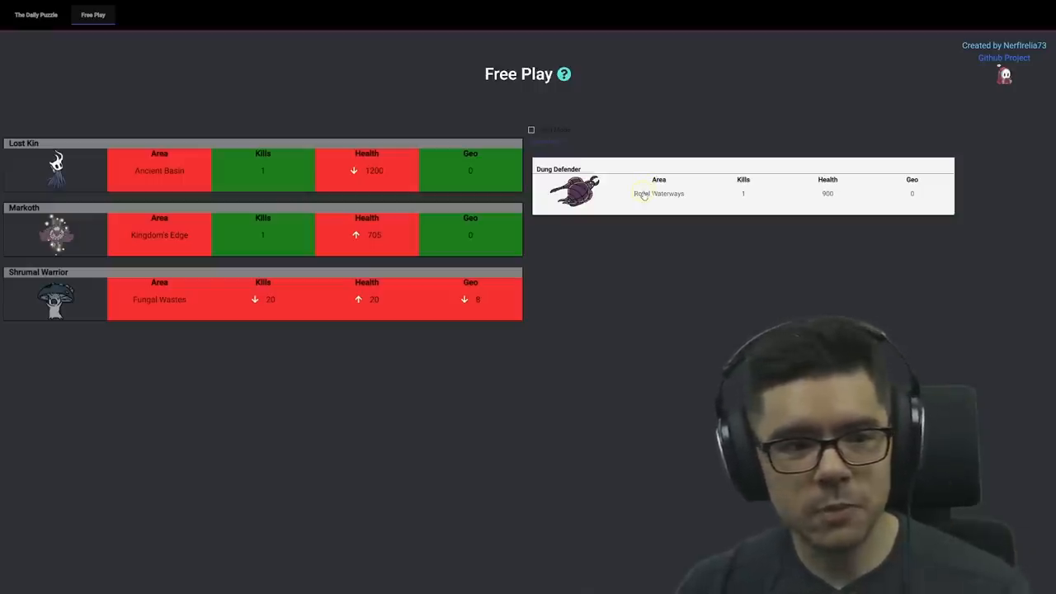
pyautogui.moveTo(697, 198)
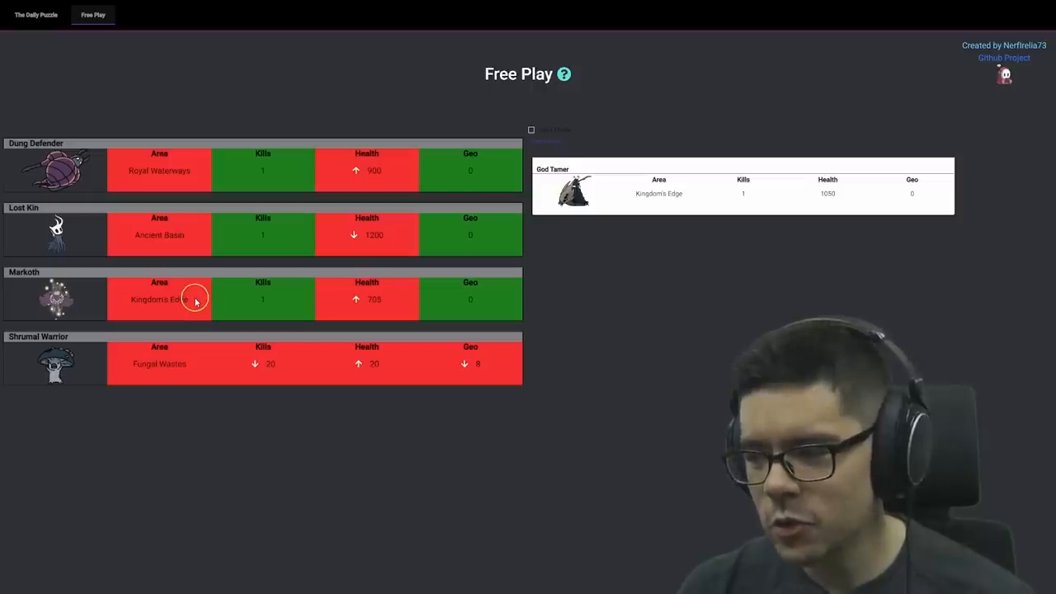
pyautogui.moveTo(274, 247)
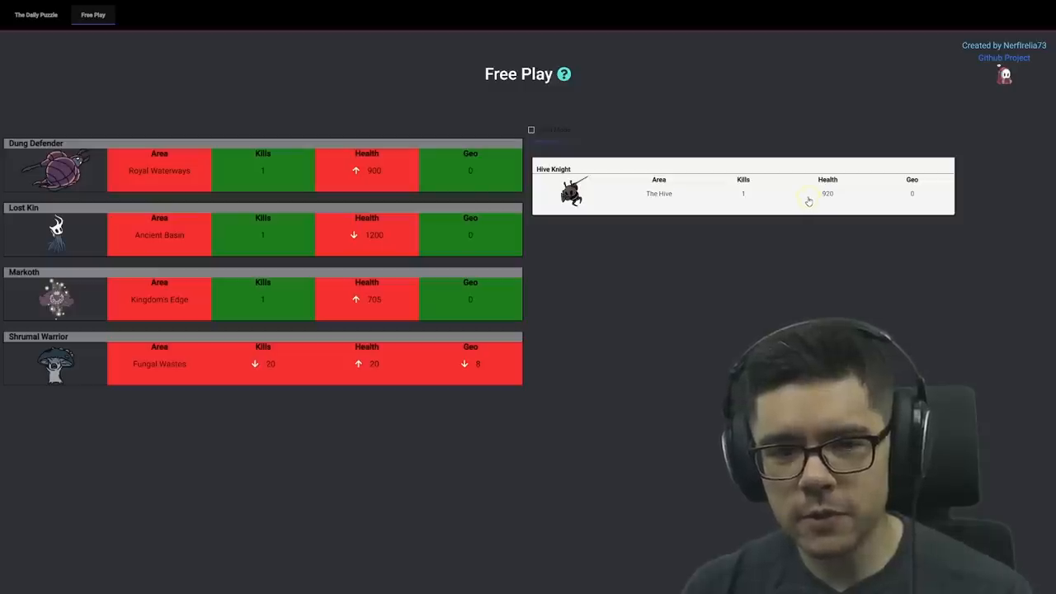
# Scroll the board while guessing Dung Defender and Troupe Master Grimm
pyautogui.scroll(-3)
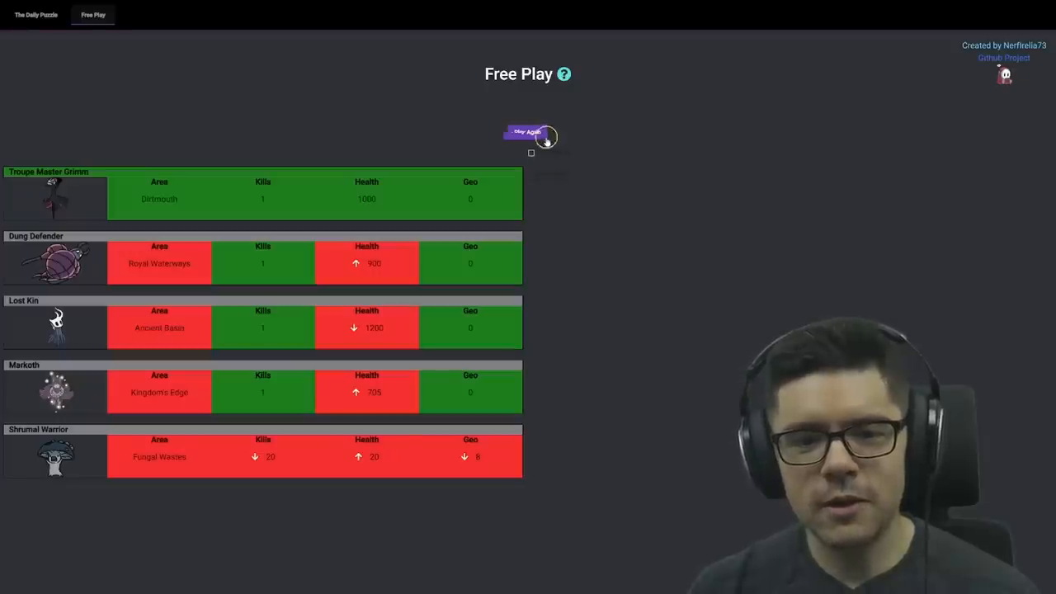
# Begin a new round with Play Again and scroll through the enemy autocomplete list
pyautogui.click(528, 132)
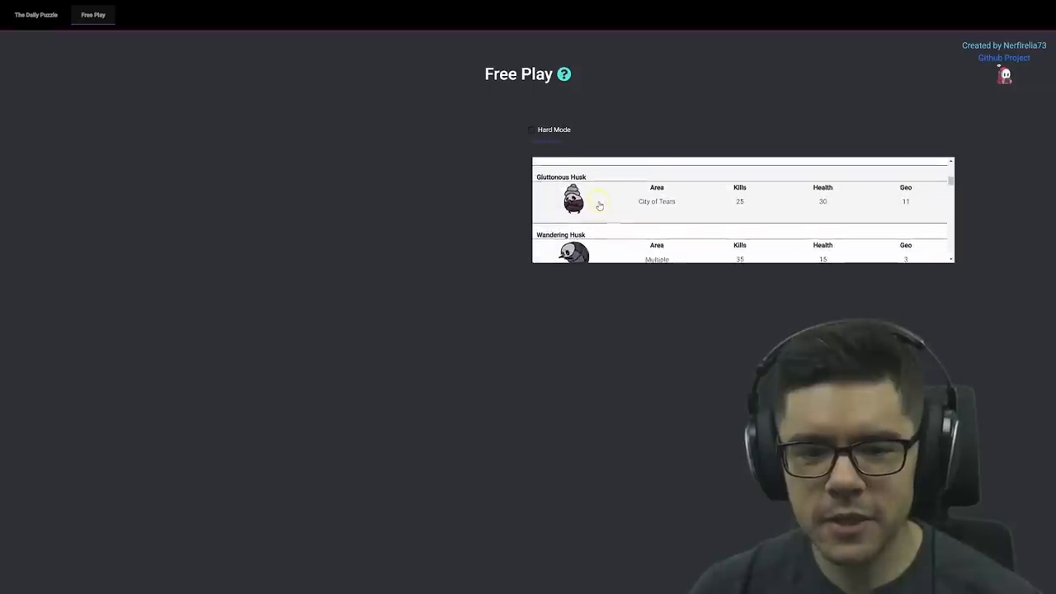
pyautogui.scroll(-3)
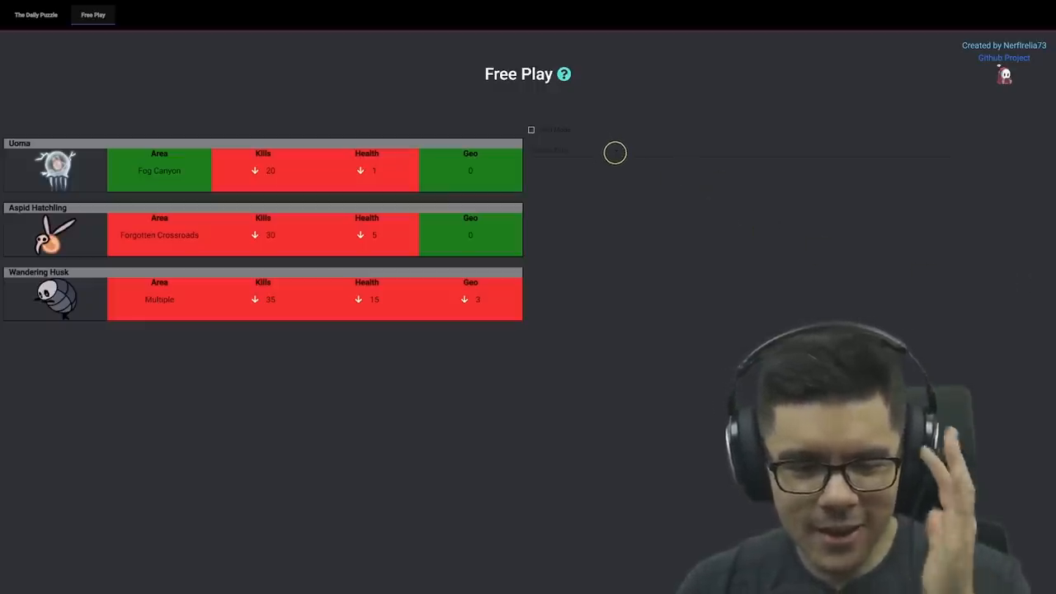
pyautogui.moveTo(635, 155)
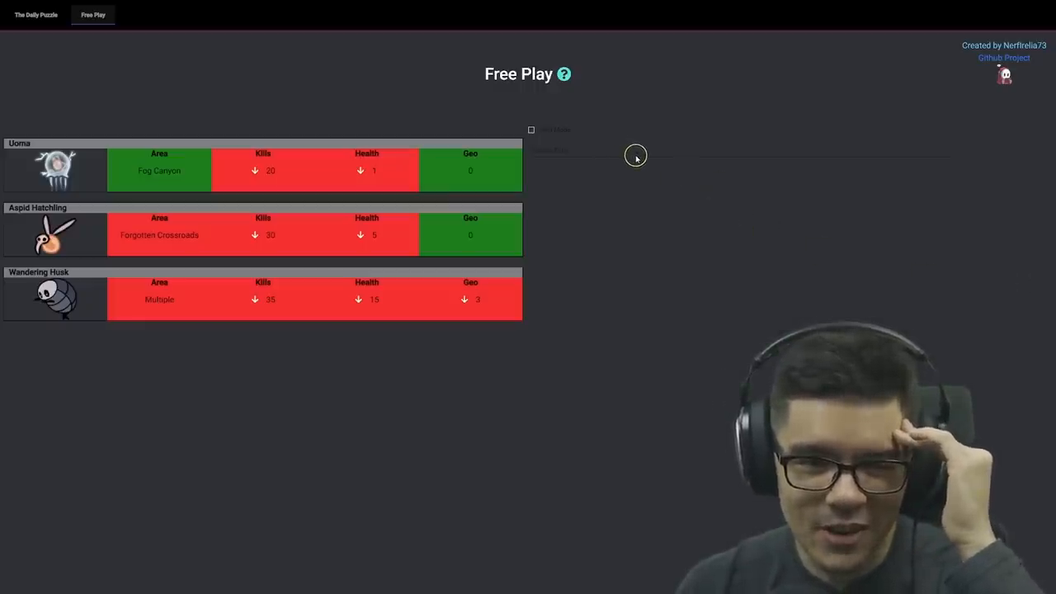
pyautogui.moveTo(595, 174)
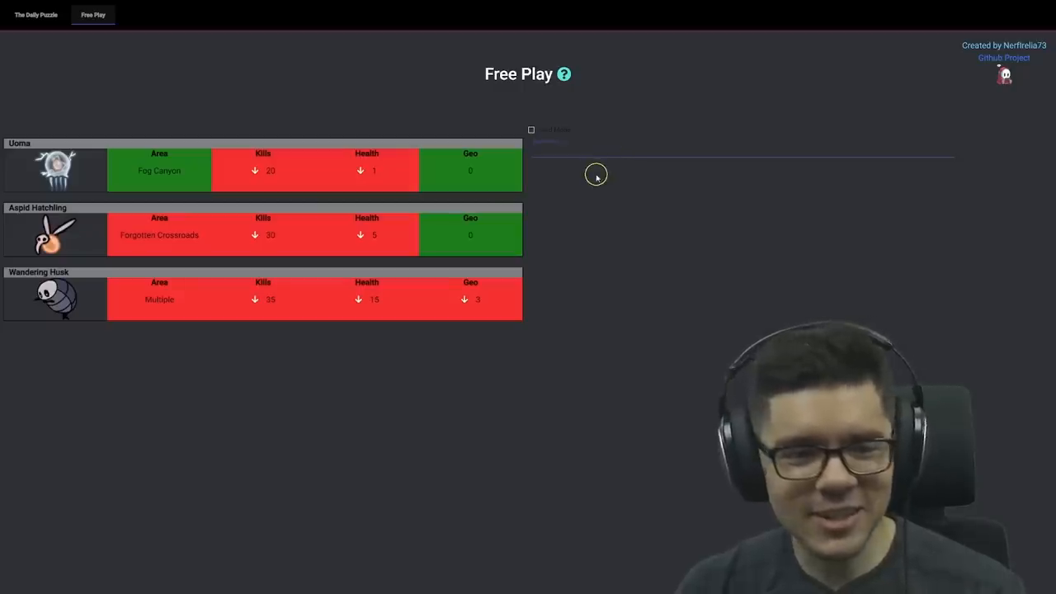
pyautogui.moveTo(625, 170)
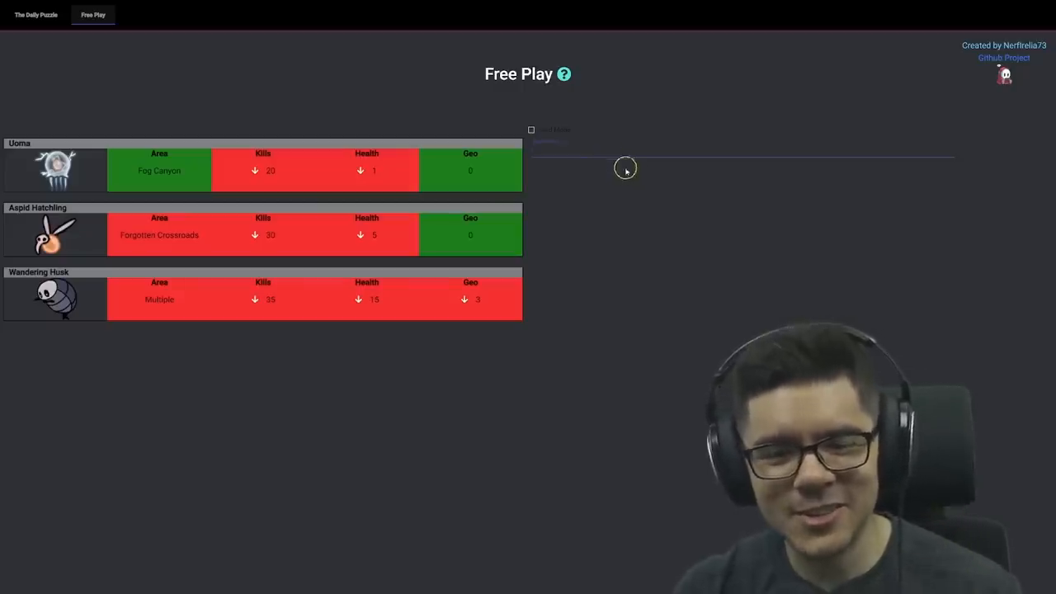
pyautogui.moveTo(624, 193)
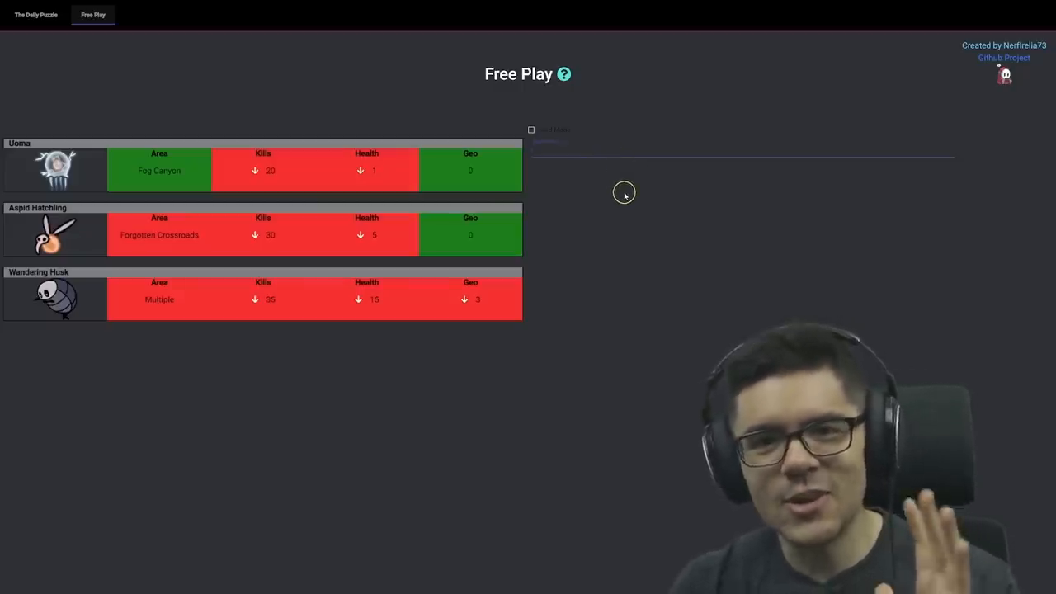
pyautogui.moveTo(490, 196)
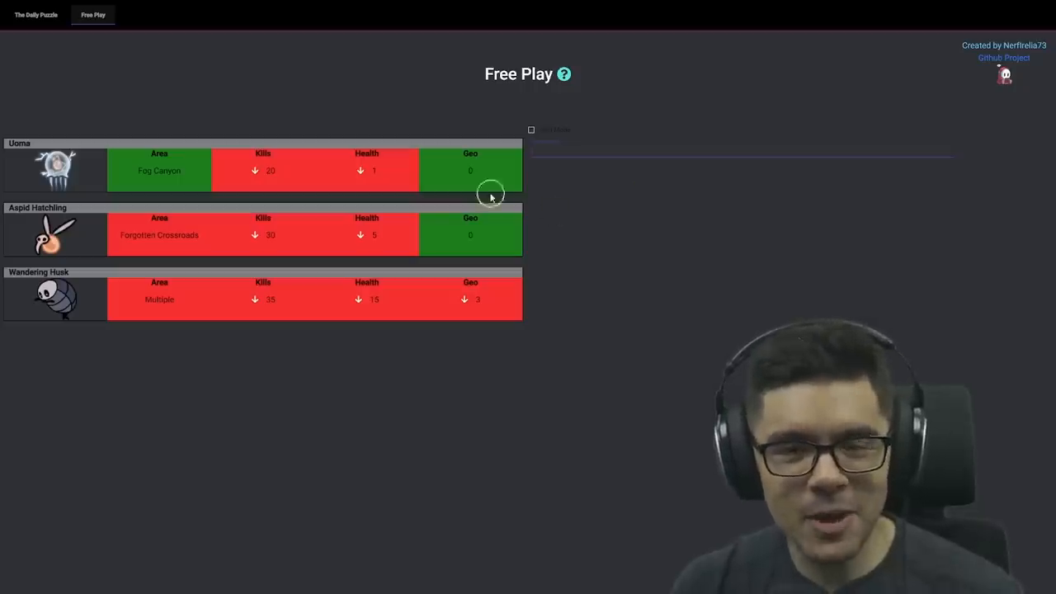
pyautogui.moveTo(582, 190)
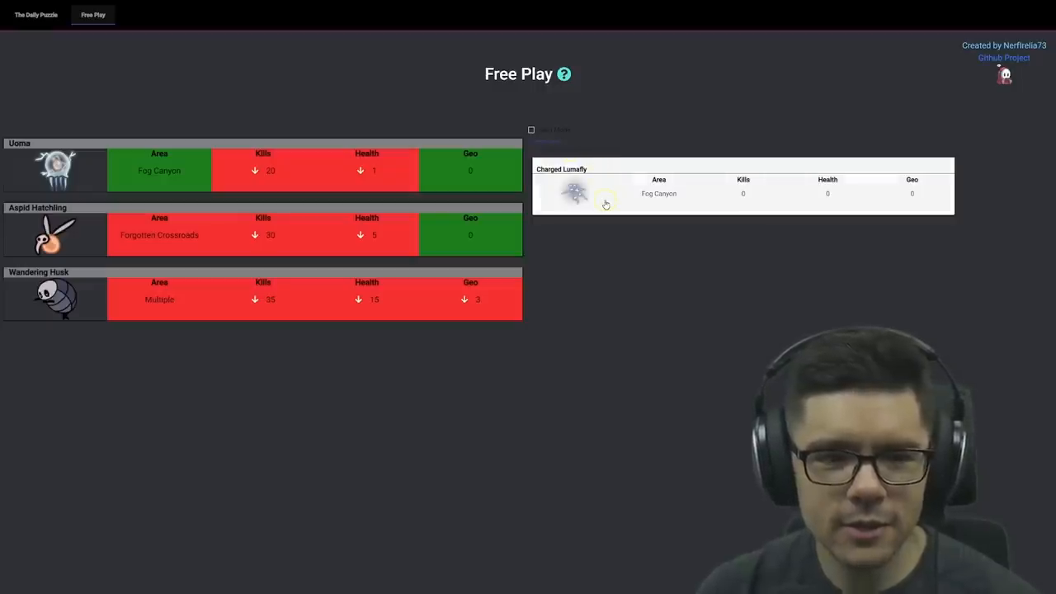
# Guess Charged Lumafly for the win and dismiss the success popup
pyautogui.click(606, 203)
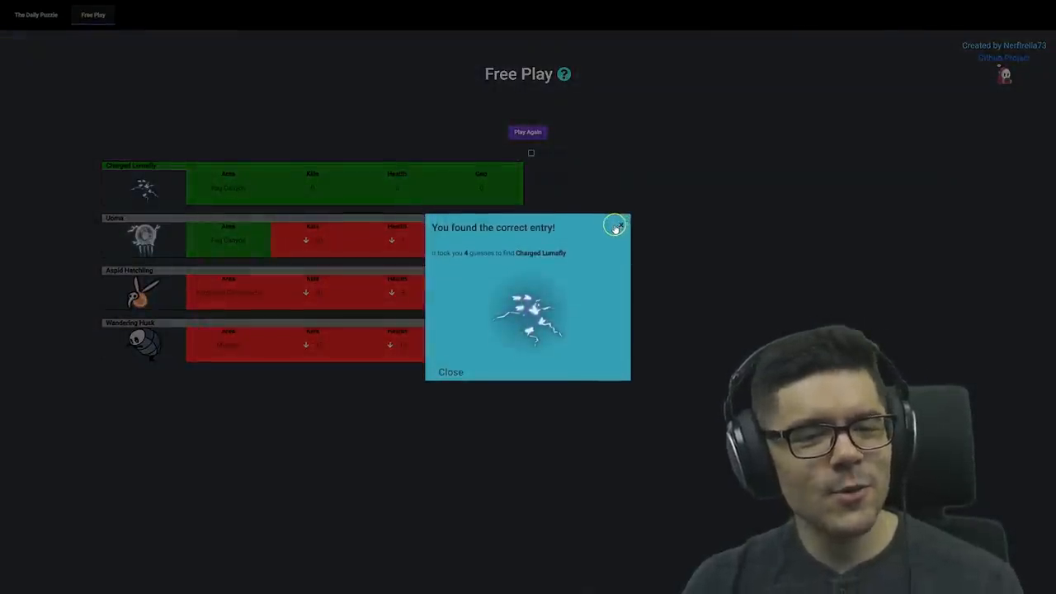
pyautogui.click(450, 371)
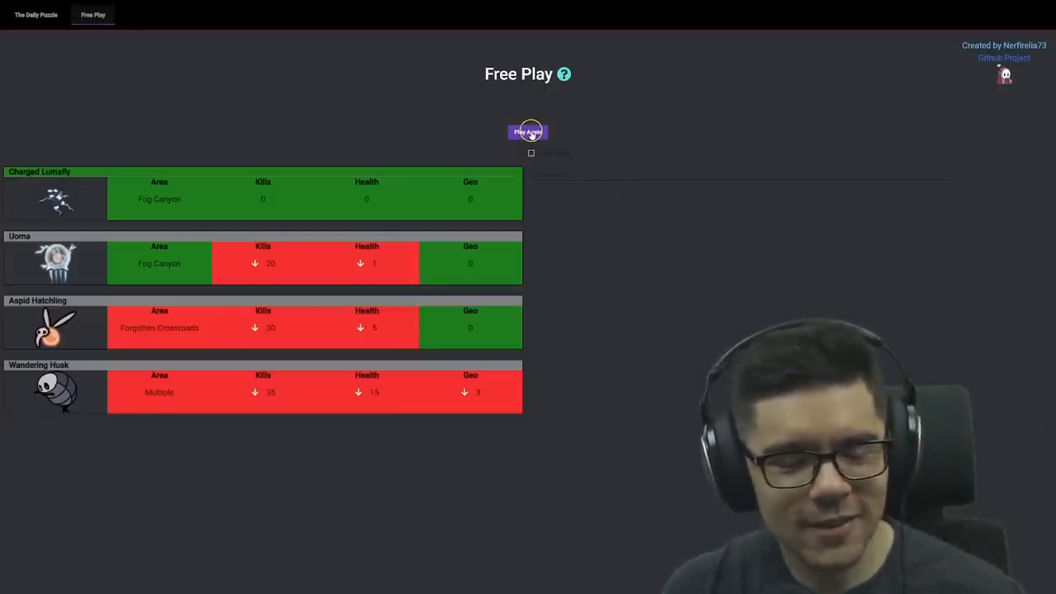
# Start a new round and enter the Moss Charger and Markoth guesses
pyautogui.click(527, 132)
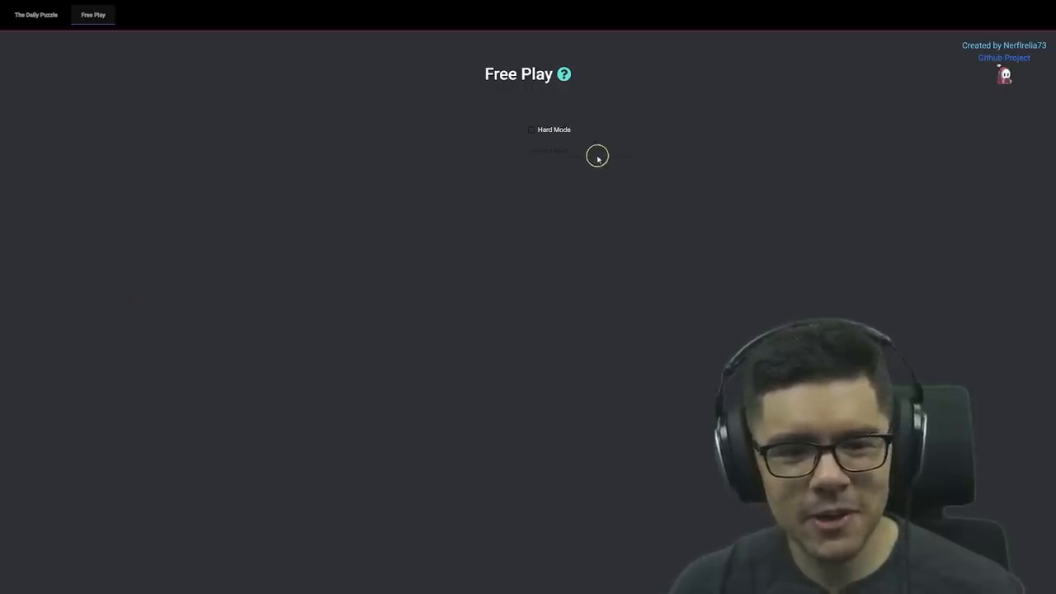
pyautogui.click(581, 152)
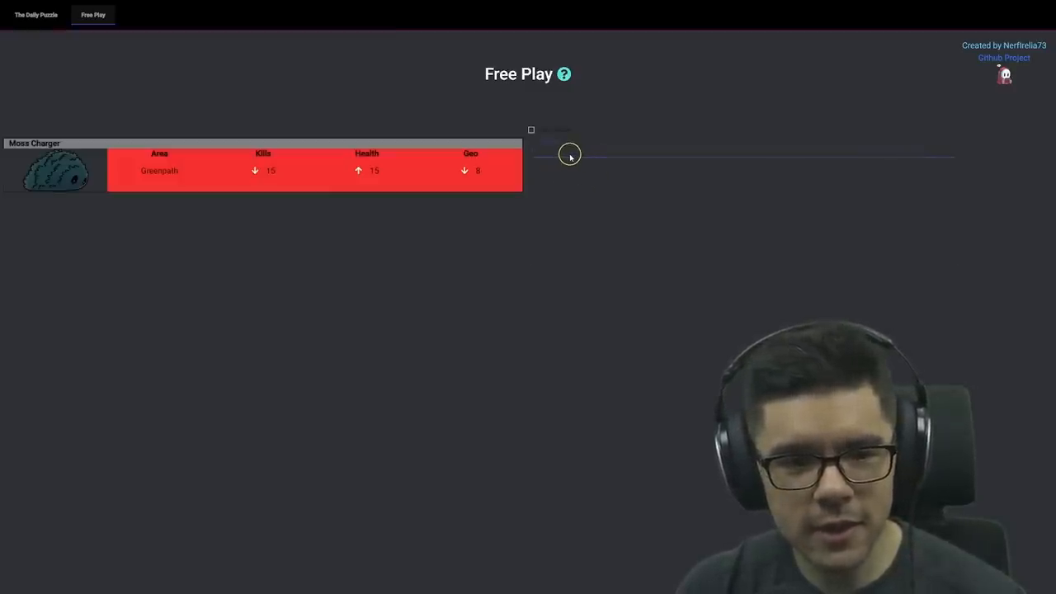
pyautogui.click(569, 153)
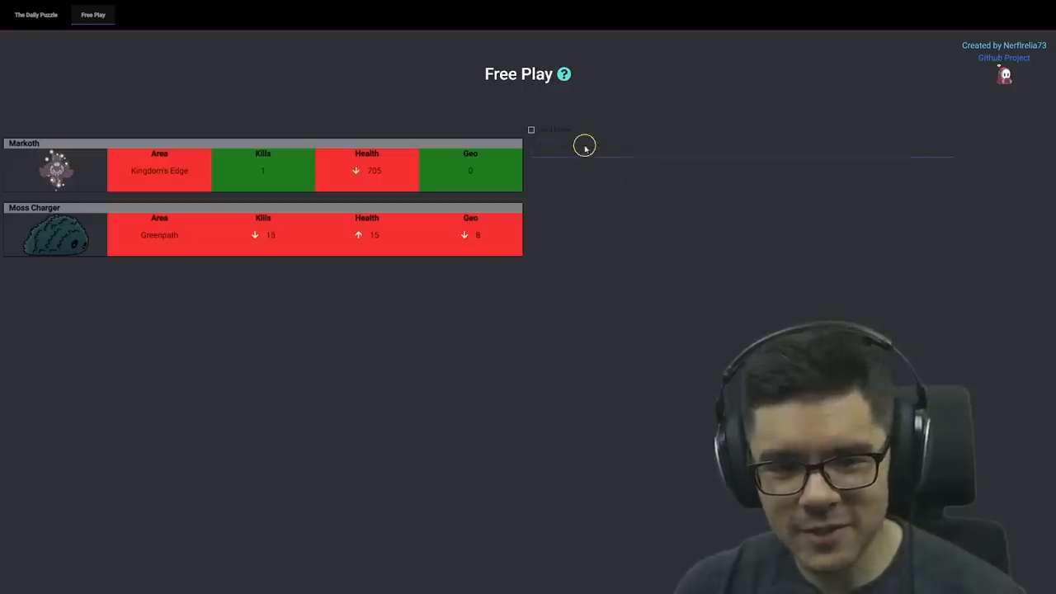
pyautogui.moveTo(568, 159)
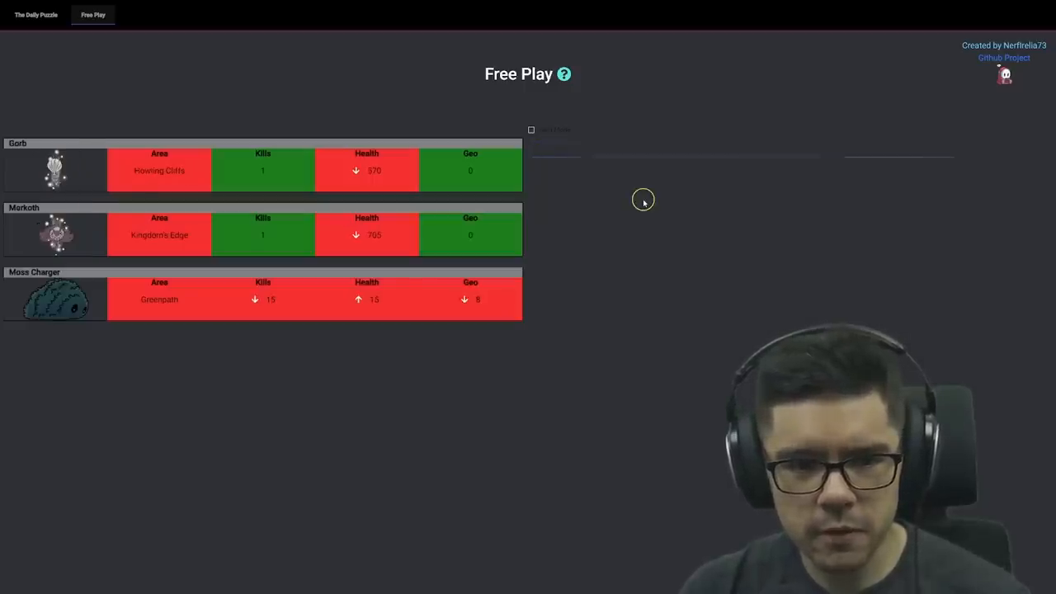
pyautogui.moveTo(577, 157)
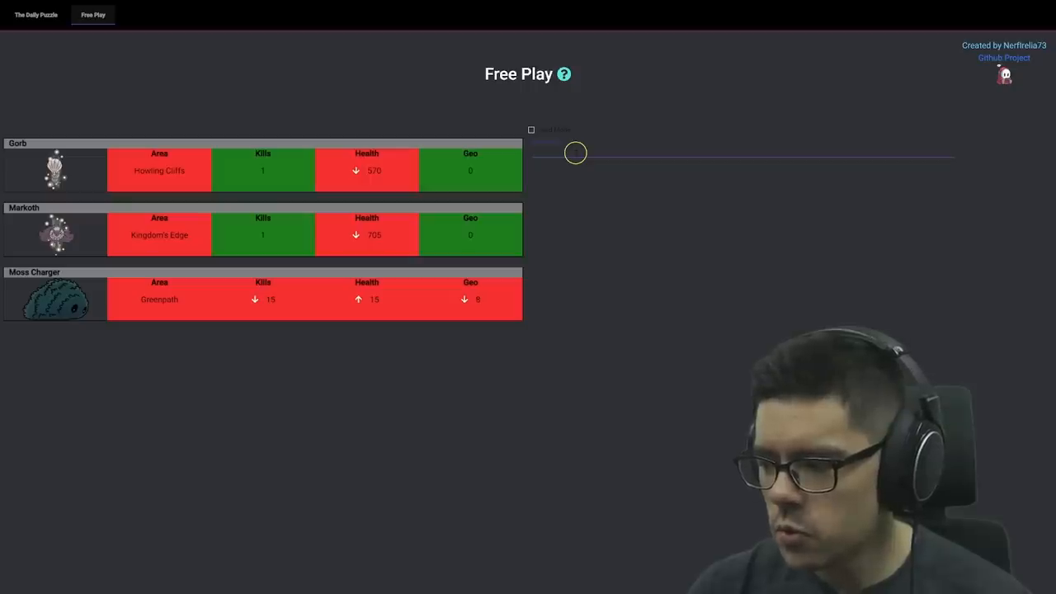
# Enter Flukemarm as the next guess in the search box
pyautogui.click(575, 153)
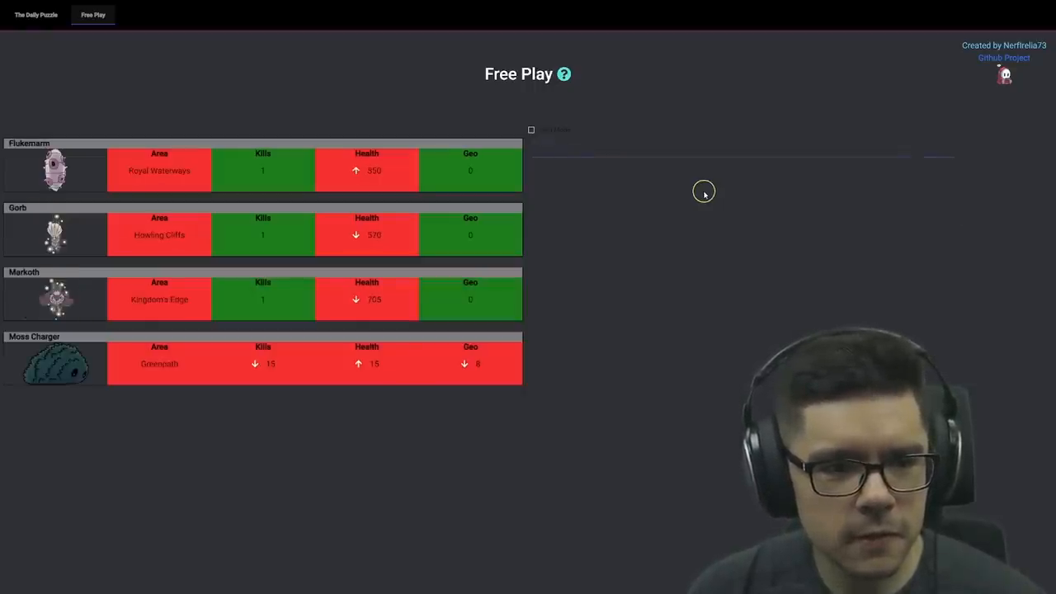
pyautogui.moveTo(565, 153)
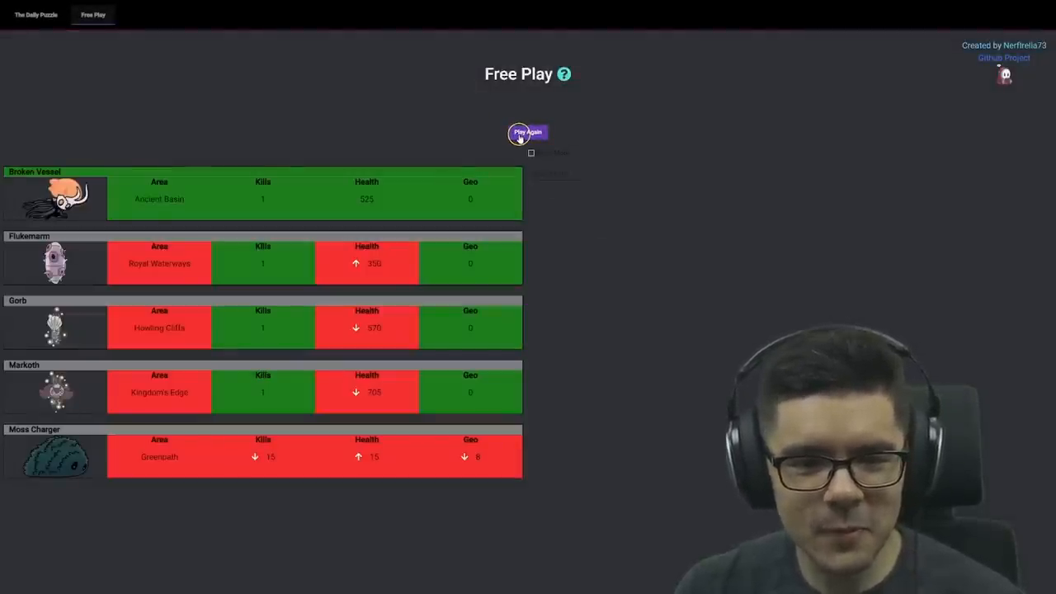
# Start a new Free Play round and enter Squit and Moss Knight guesses
pyautogui.click(527, 132)
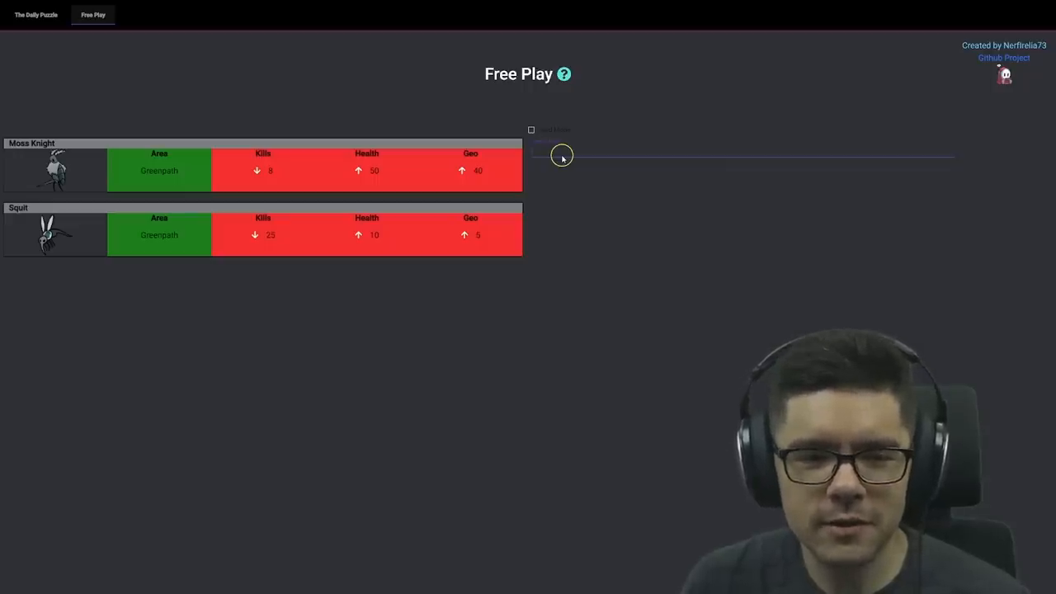
pyautogui.click(578, 154)
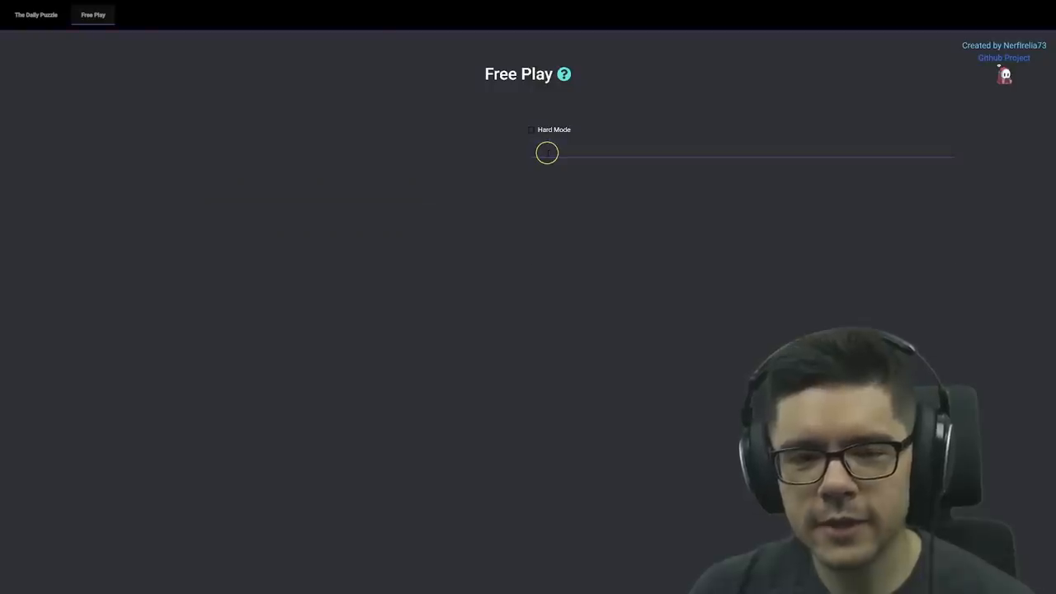
# Enter Mantis Petra as the first guess, matching only Health
pyautogui.click(547, 153)
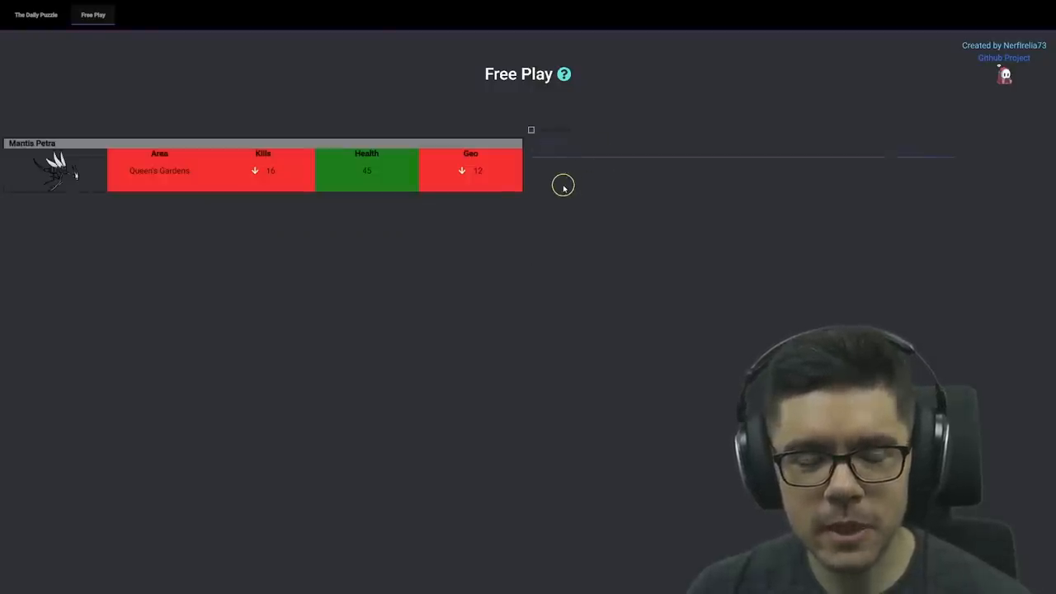
pyautogui.moveTo(563, 151)
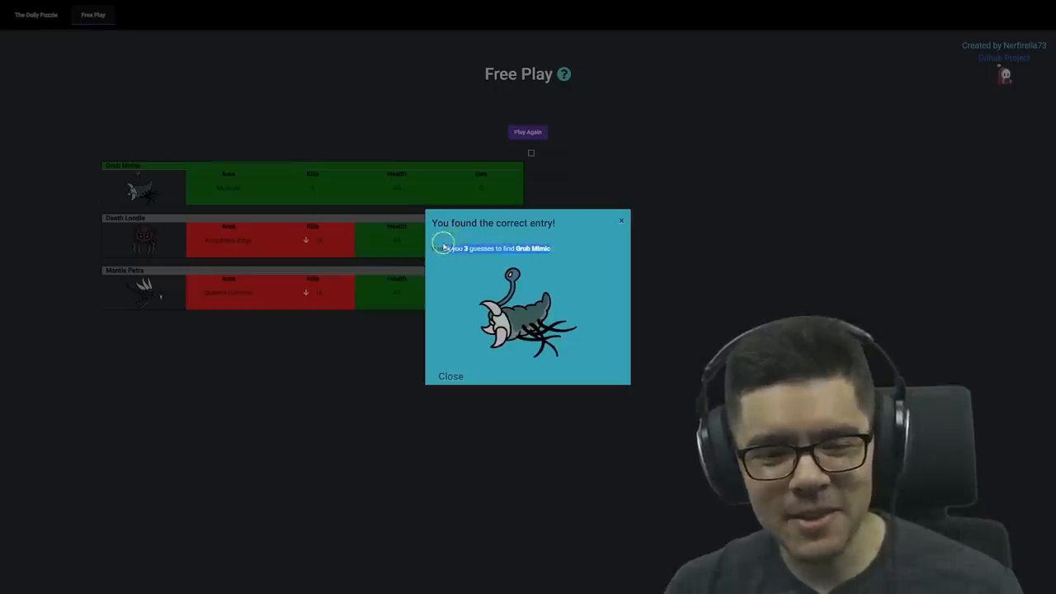
pyautogui.moveTo(451, 278)
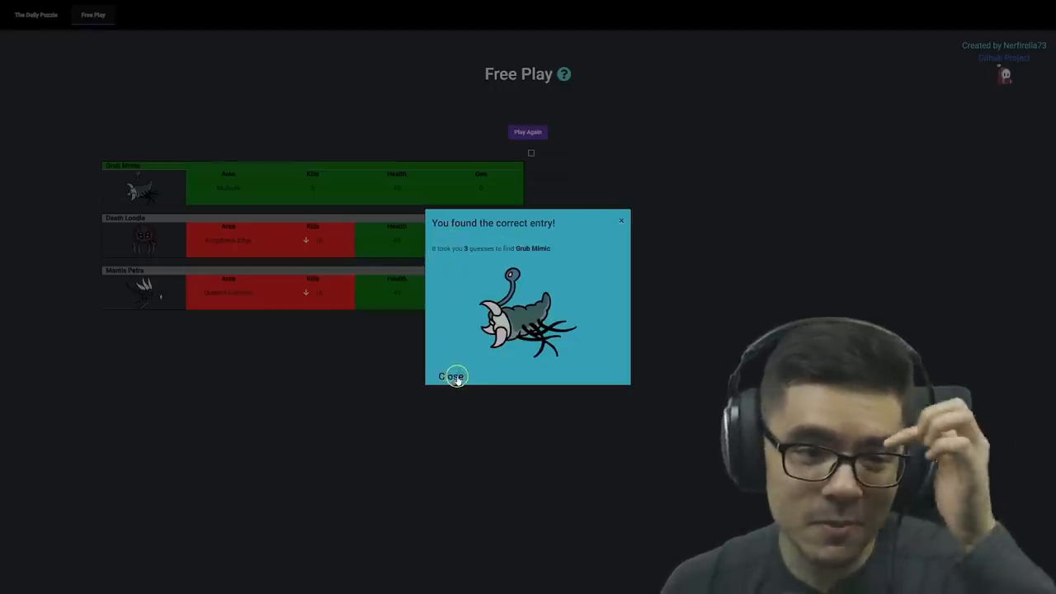
# Close the Grub Mimic popup, guess through to Zote The Mighty, and close its popup
pyautogui.click(451, 376)
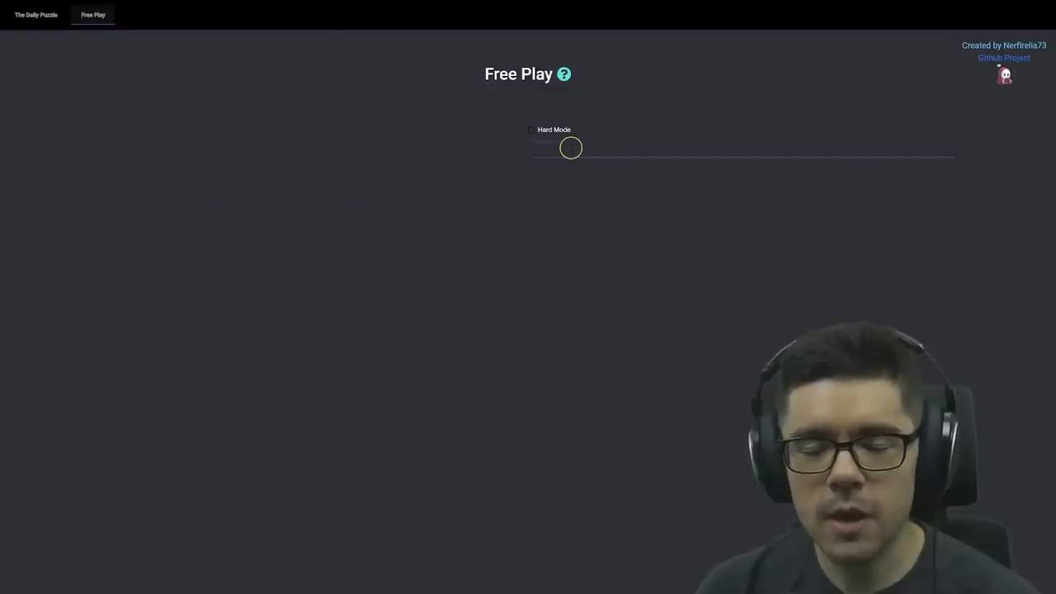
pyautogui.click(572, 146)
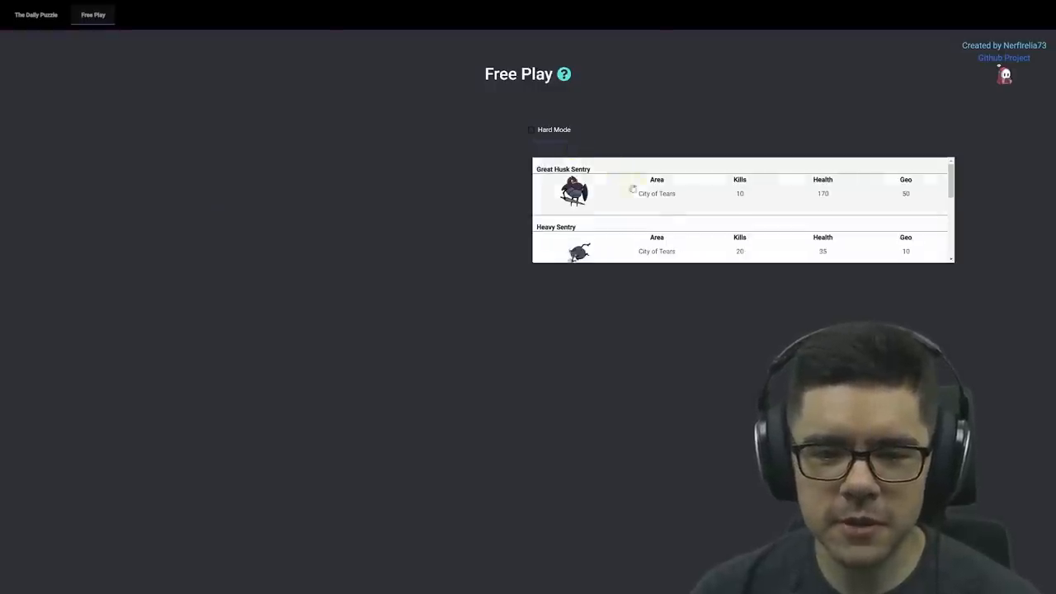
pyautogui.scroll(-3)
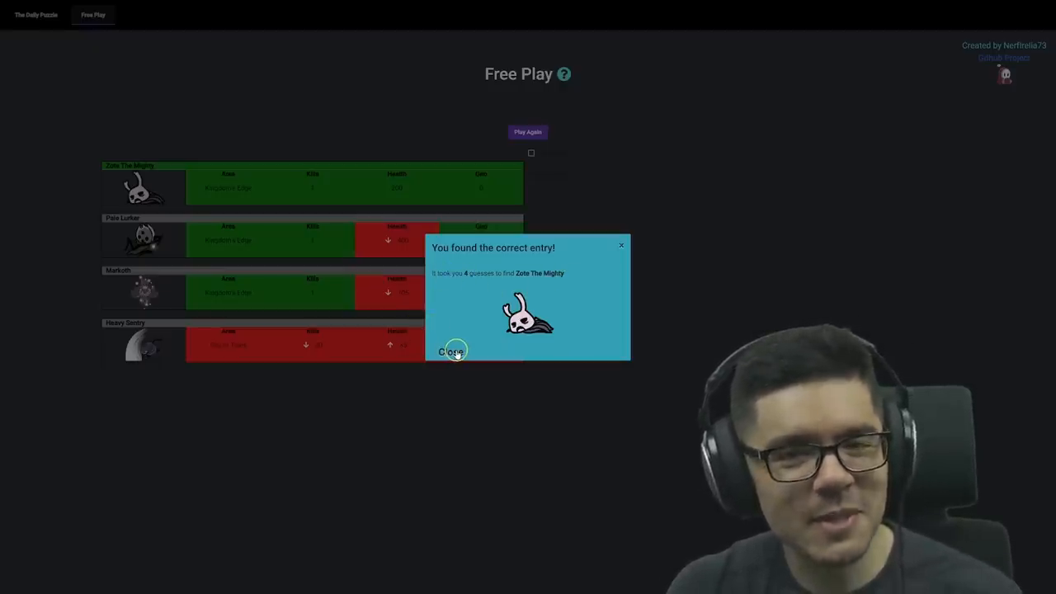
pyautogui.click(451, 351)
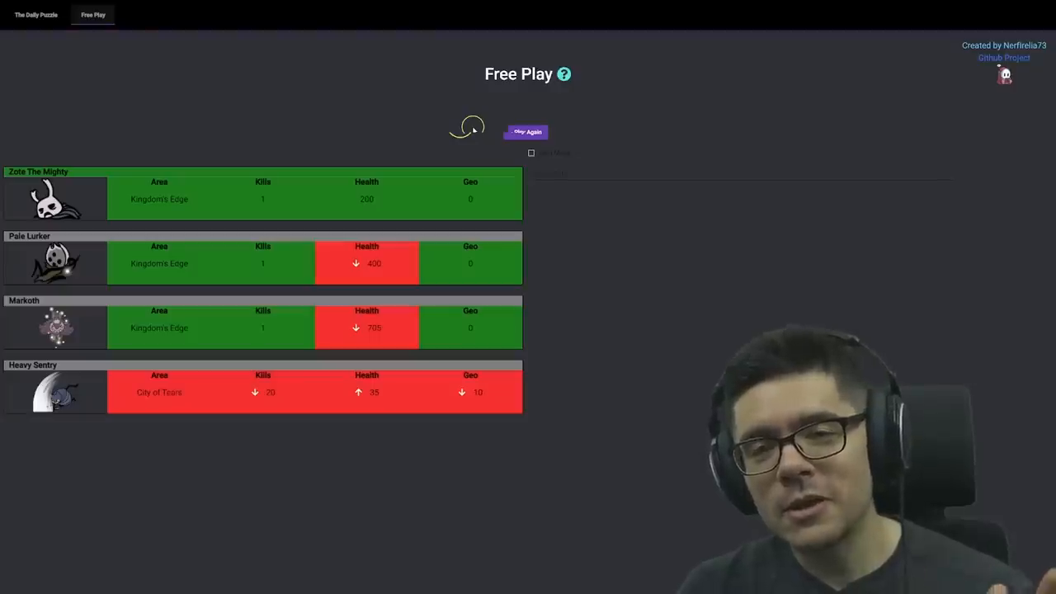